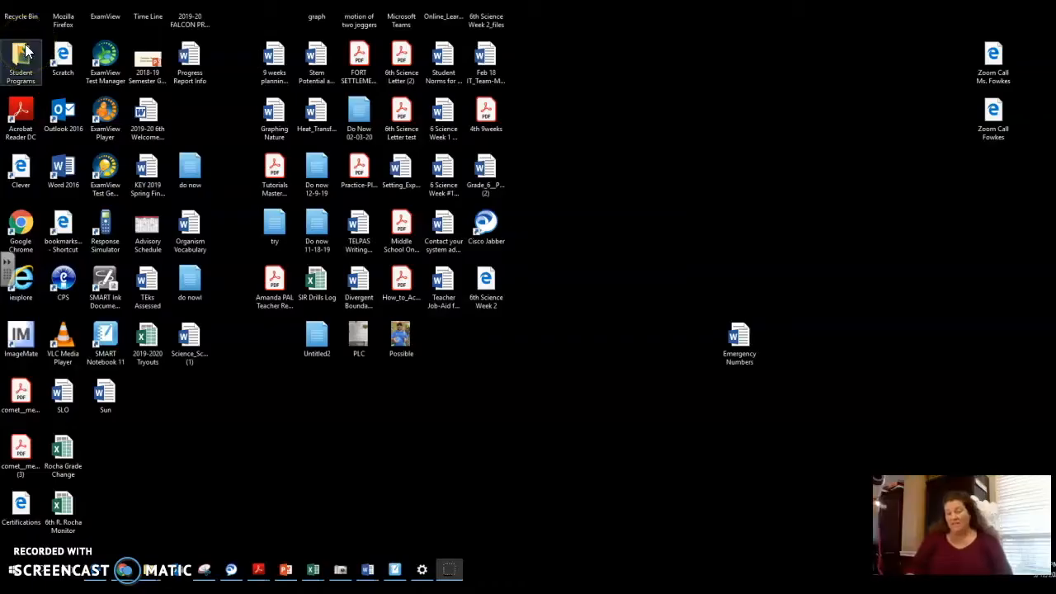
Open the Windows 10 Start menu with its app list and tiles
{"action": "left_click", "coordinate": [20, 58]}
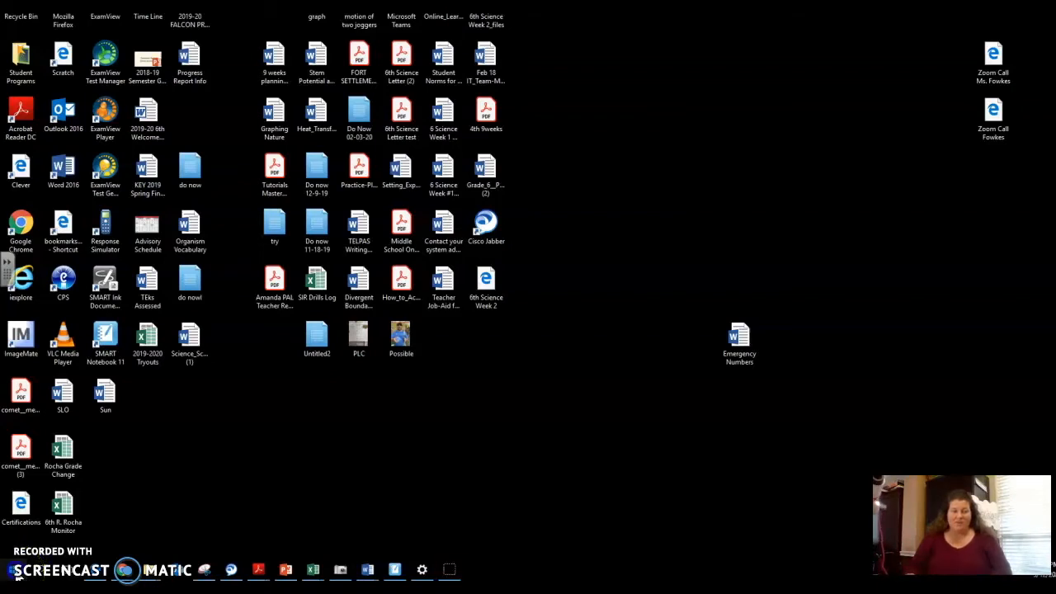
{"action": "left_click", "coordinate": [12, 570]}
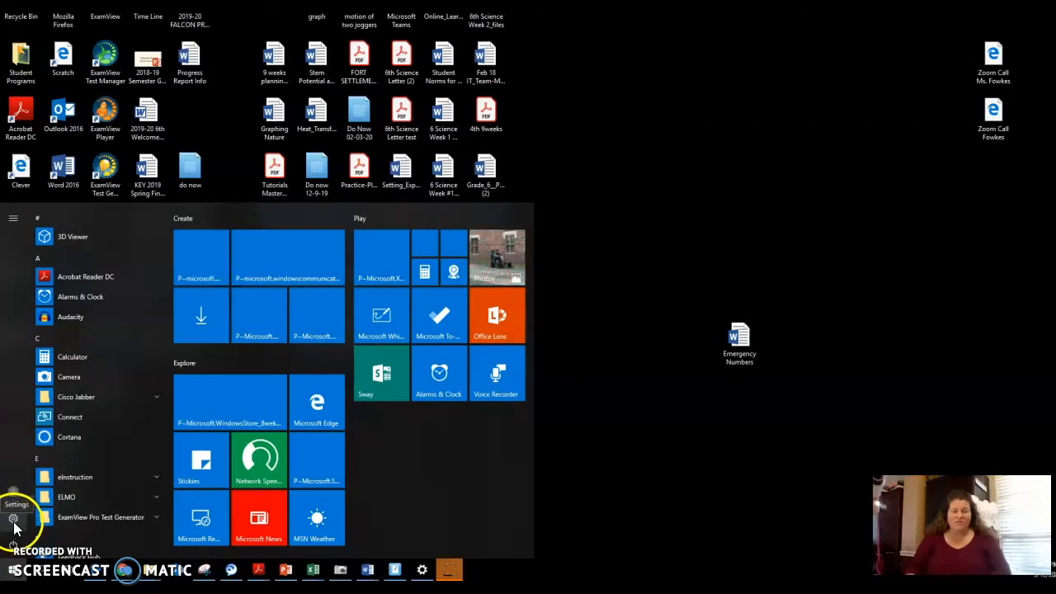
Turn Narrator on from Settings under Ease of Access
{"action": "left_click", "coordinate": [13, 517]}
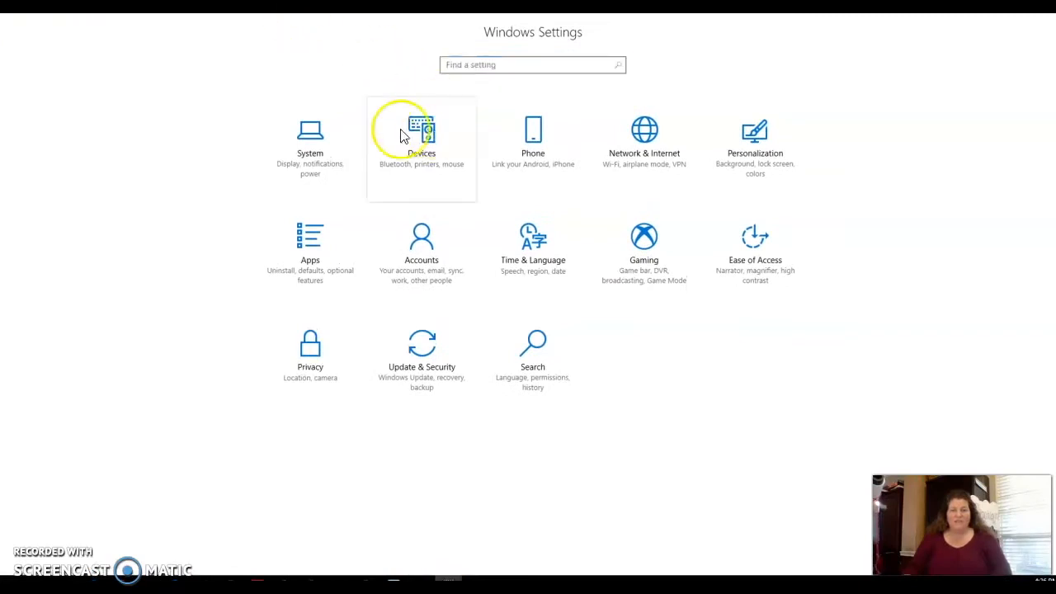
{"action": "mouse_move", "coordinate": [759, 251]}
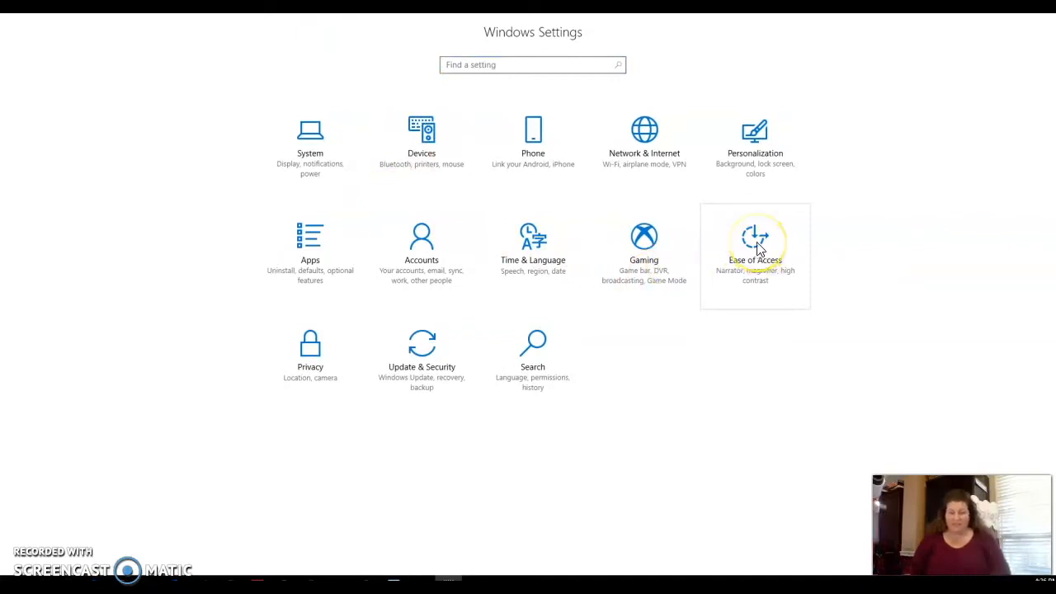
{"action": "left_click", "coordinate": [754, 239]}
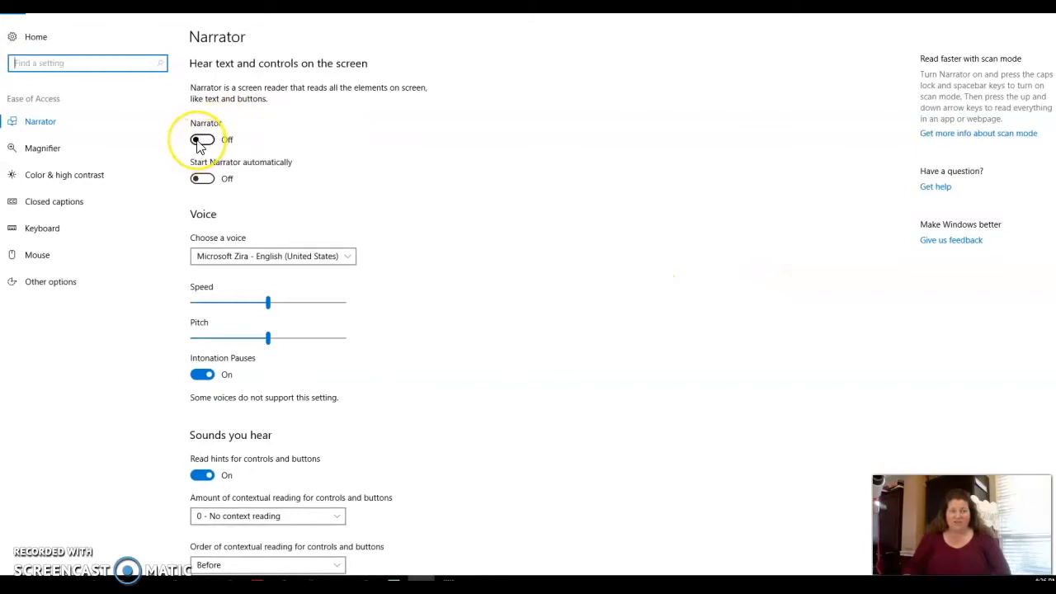
{"action": "left_click", "coordinate": [202, 140]}
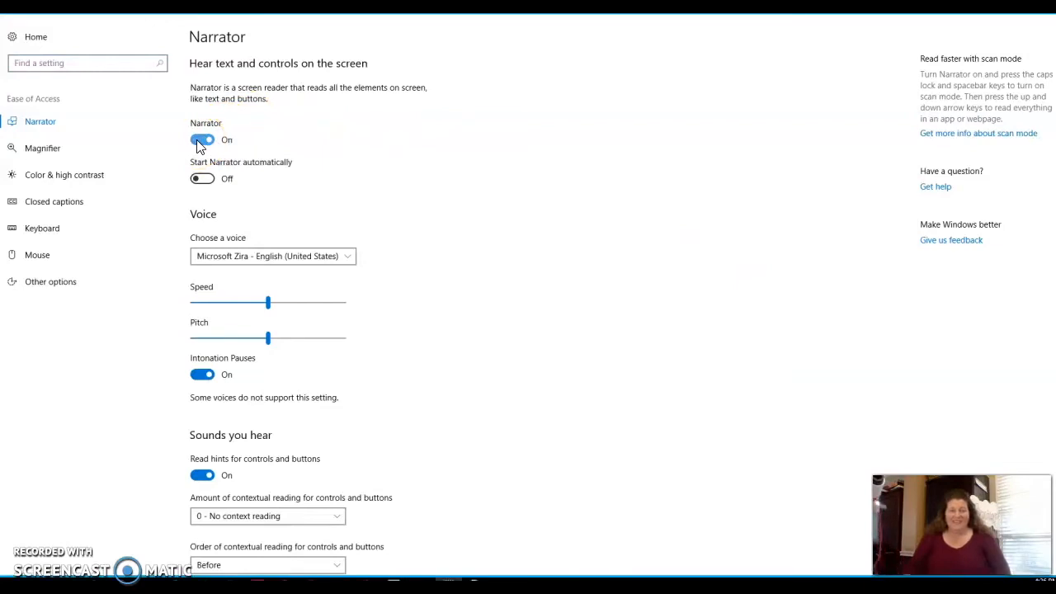
{"action": "left_click", "coordinate": [202, 140]}
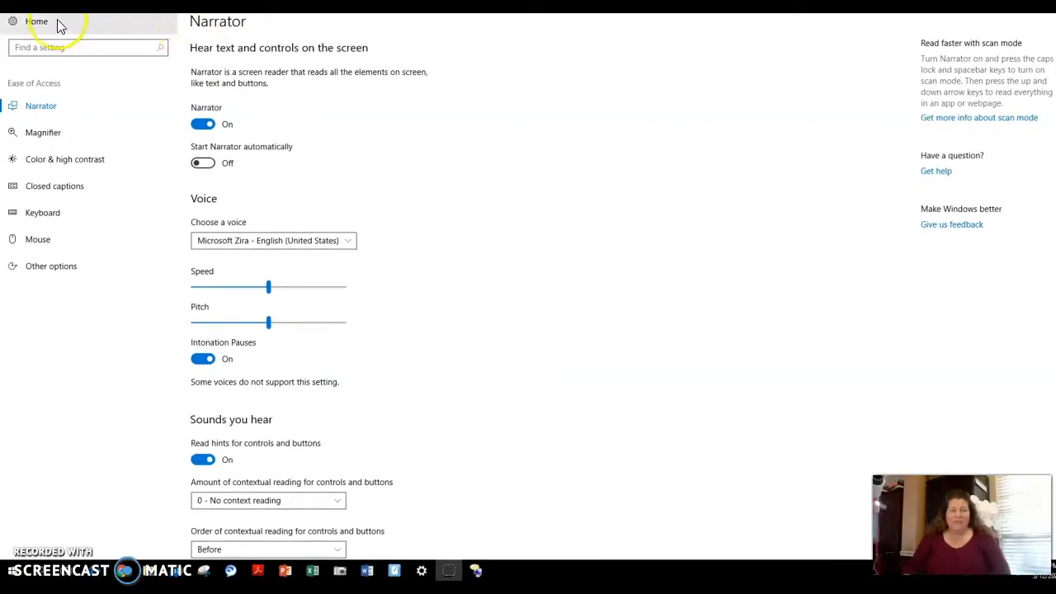
Return to Settings Home and open Time & Language at Date & time
{"action": "left_click", "coordinate": [36, 21]}
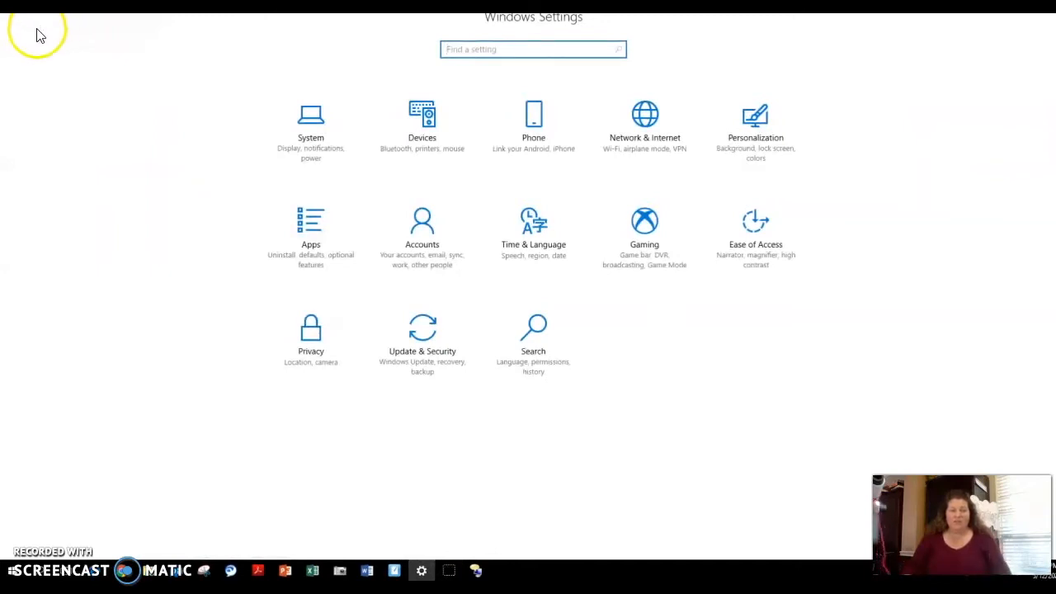
{"action": "mouse_move", "coordinate": [714, 231]}
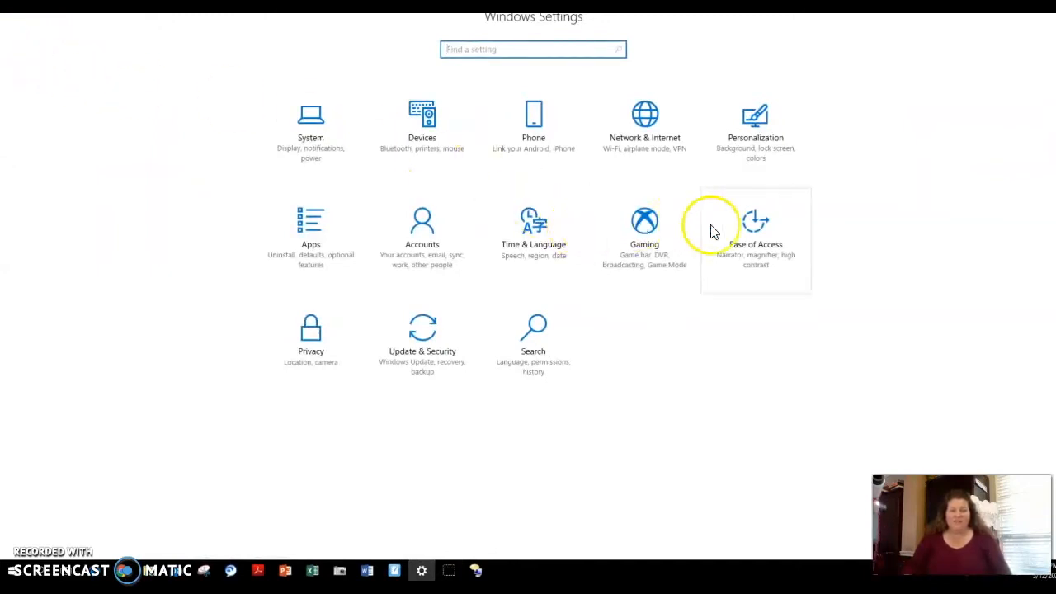
{"action": "mouse_move", "coordinate": [533, 231]}
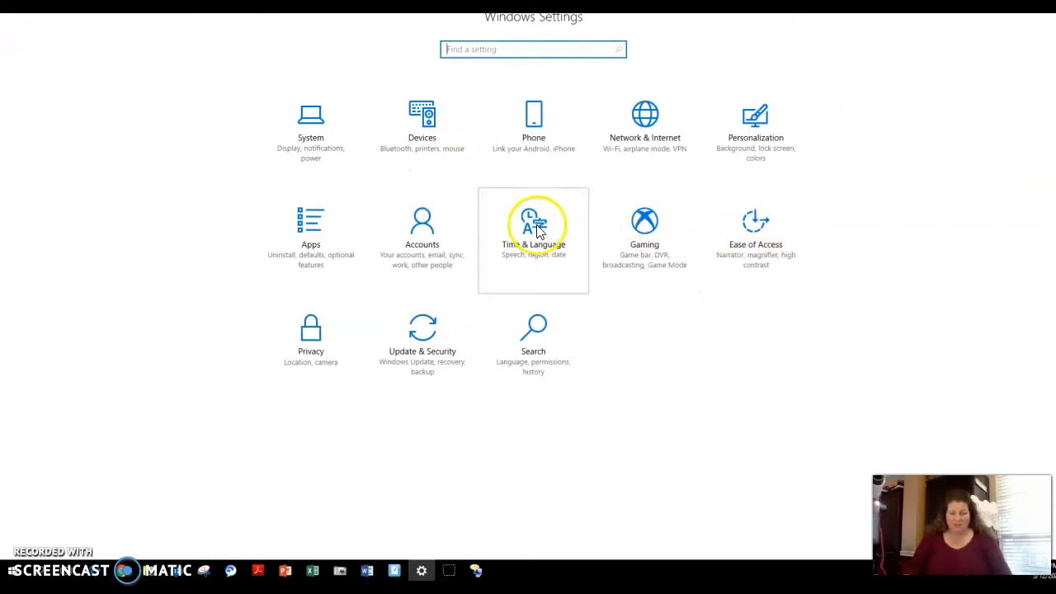
{"action": "left_click", "coordinate": [533, 227]}
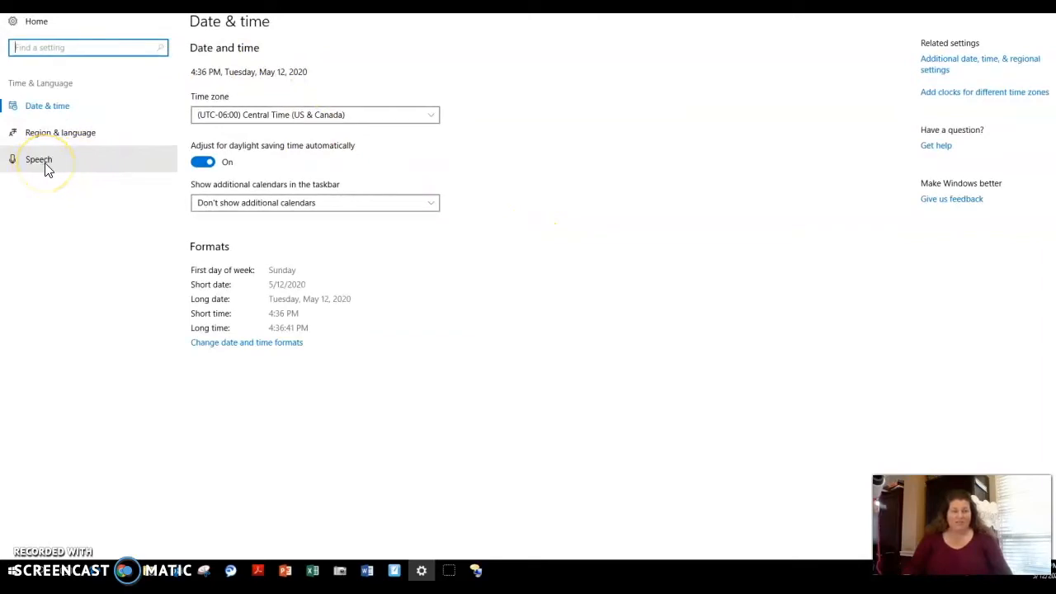
On the Speech page, change the text-to-speech voice to Microsoft Zira
{"action": "left_click", "coordinate": [39, 159]}
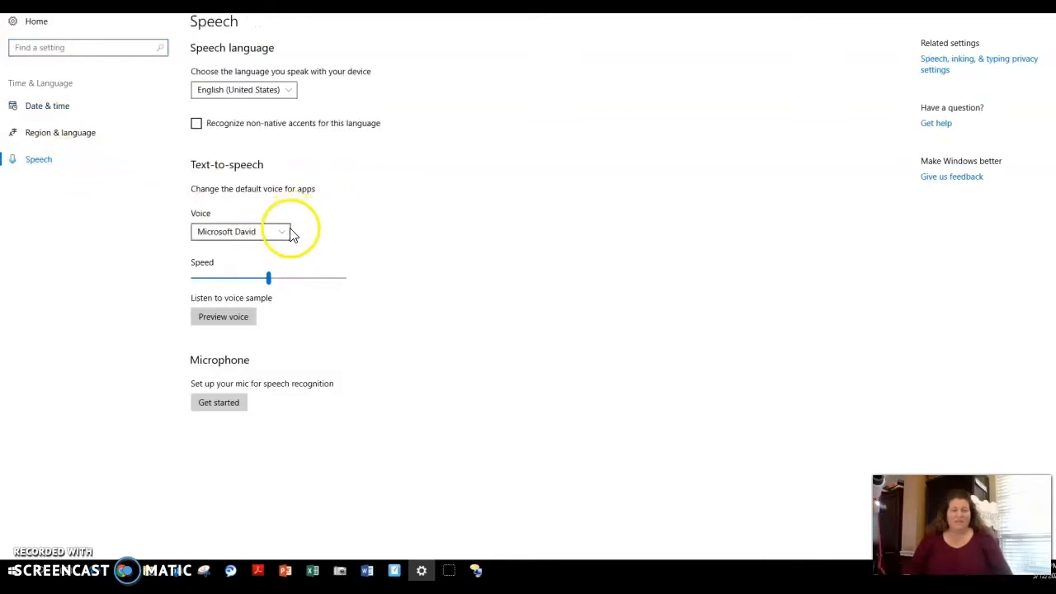
{"action": "left_click", "coordinate": [240, 231]}
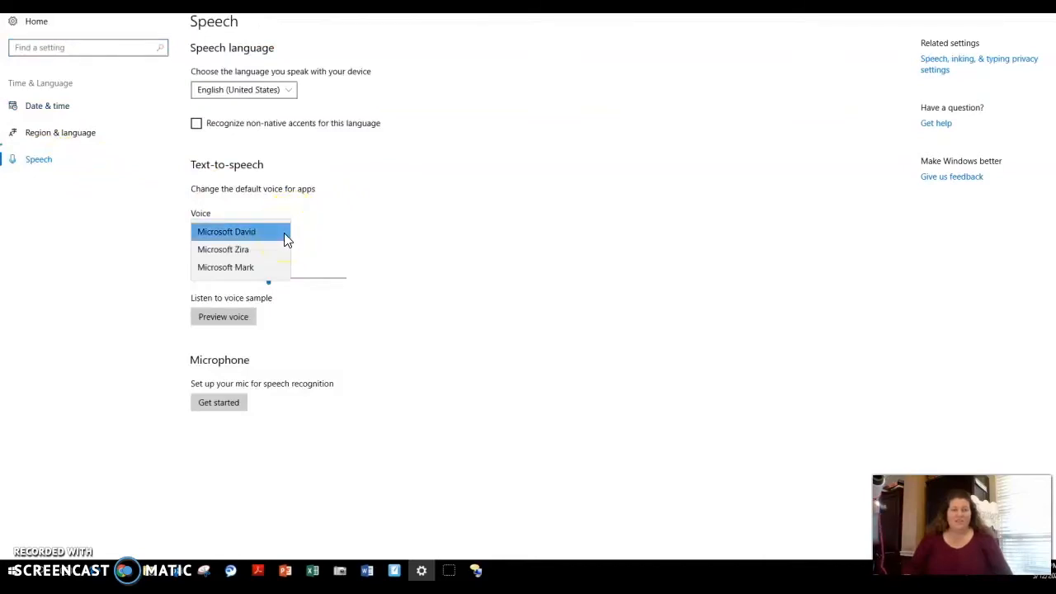
{"action": "left_click", "coordinate": [223, 249]}
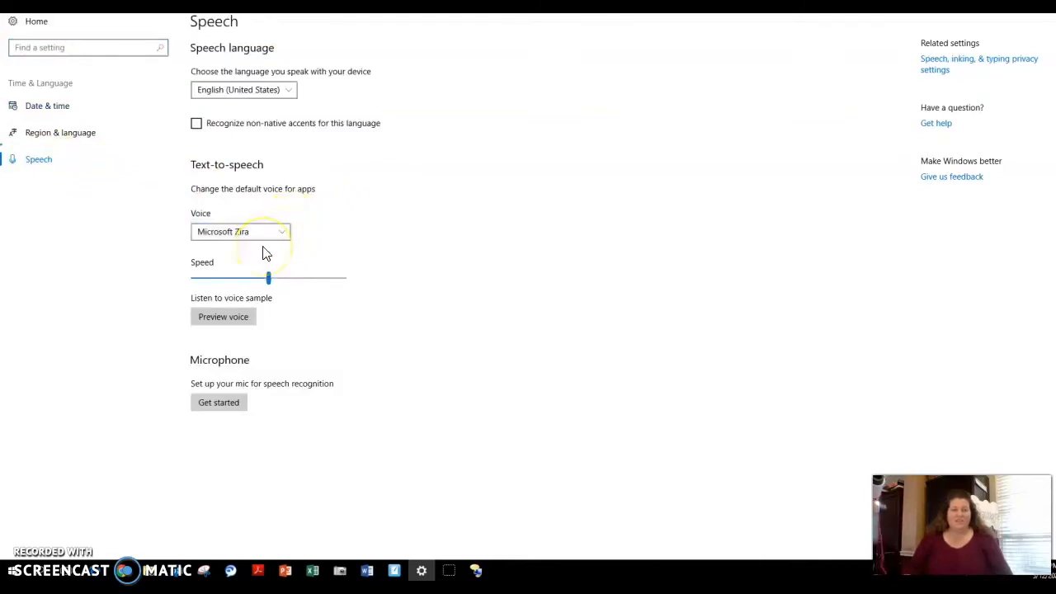
{"action": "left_click", "coordinate": [241, 231]}
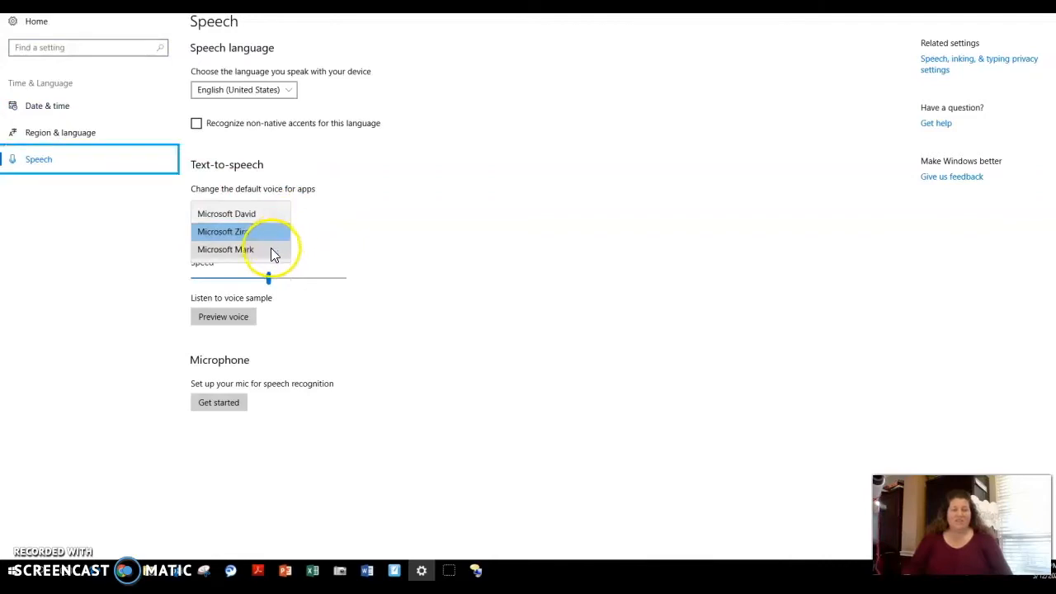
{"action": "left_click", "coordinate": [225, 249]}
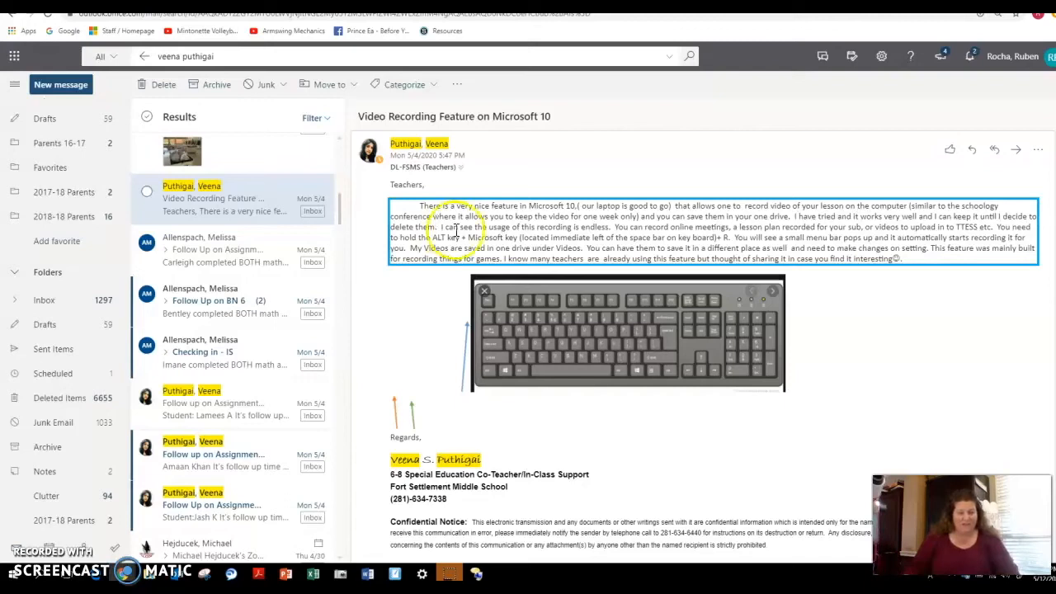
{"action": "mouse_move", "coordinate": [508, 375]}
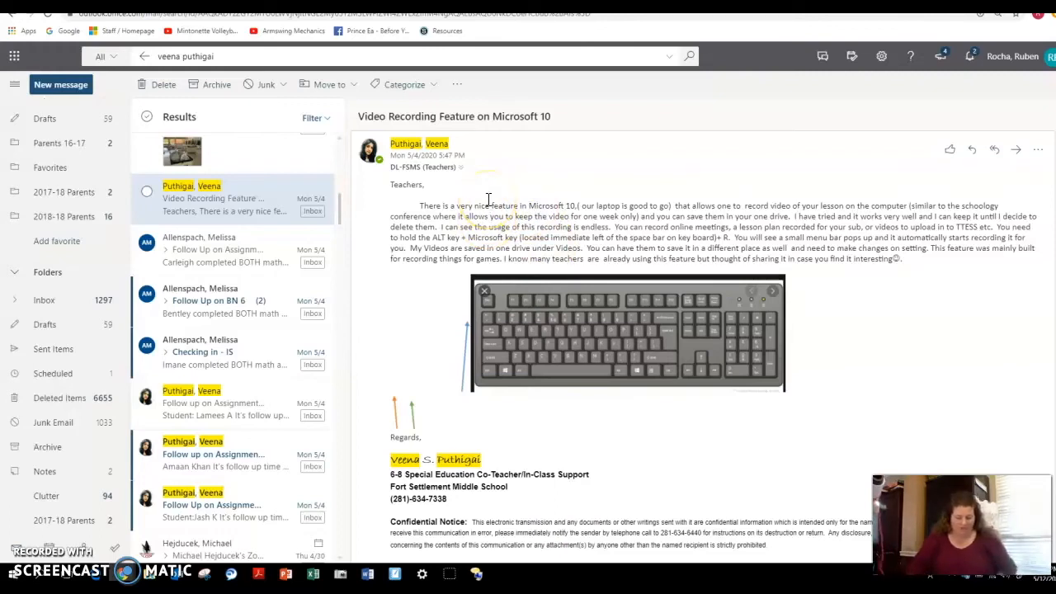
Click the email's main paragraph to clear Narrator's focus box
{"action": "left_click", "coordinate": [487, 214]}
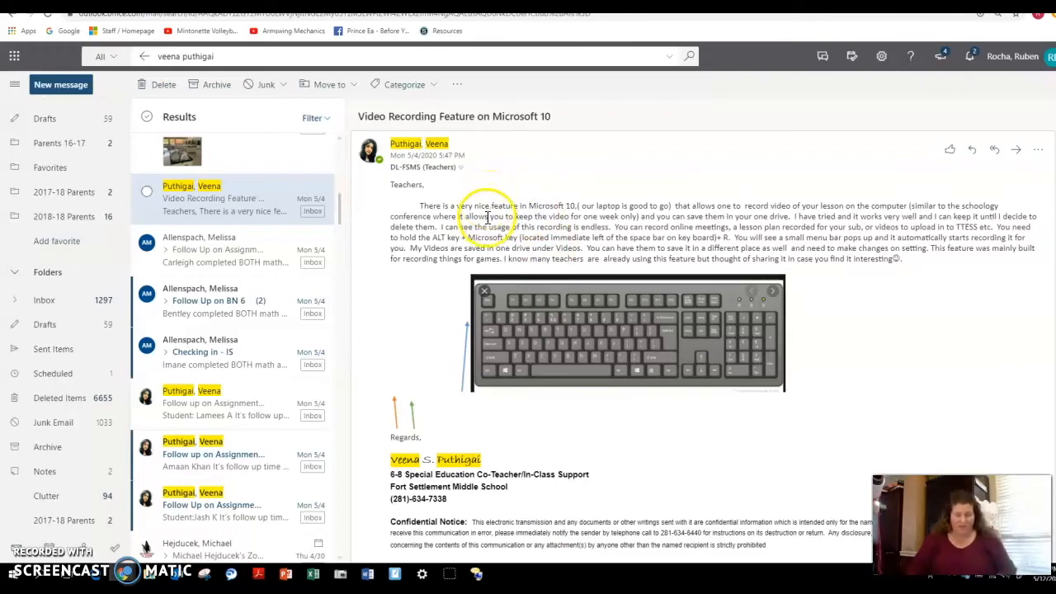